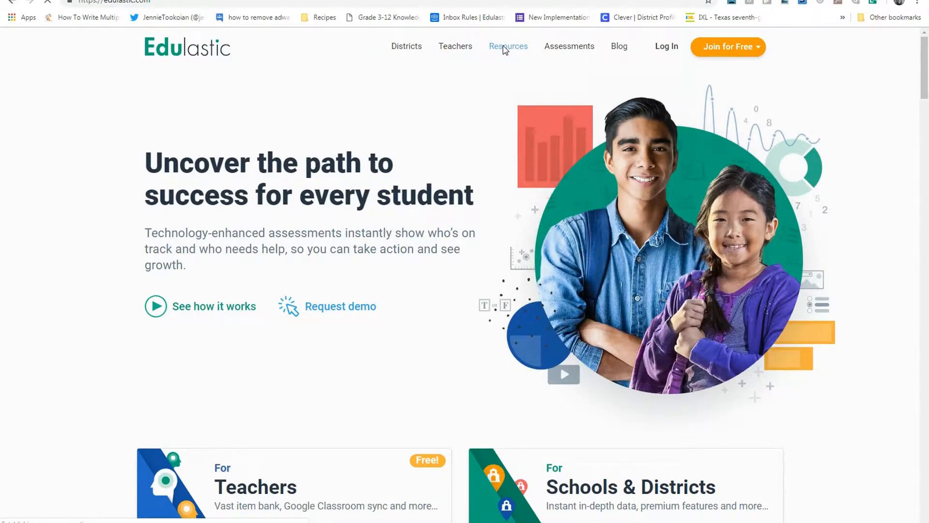
# Step: Open the Resources page and scroll down to the Help with Edulastic section
pyautogui.click(508, 47)
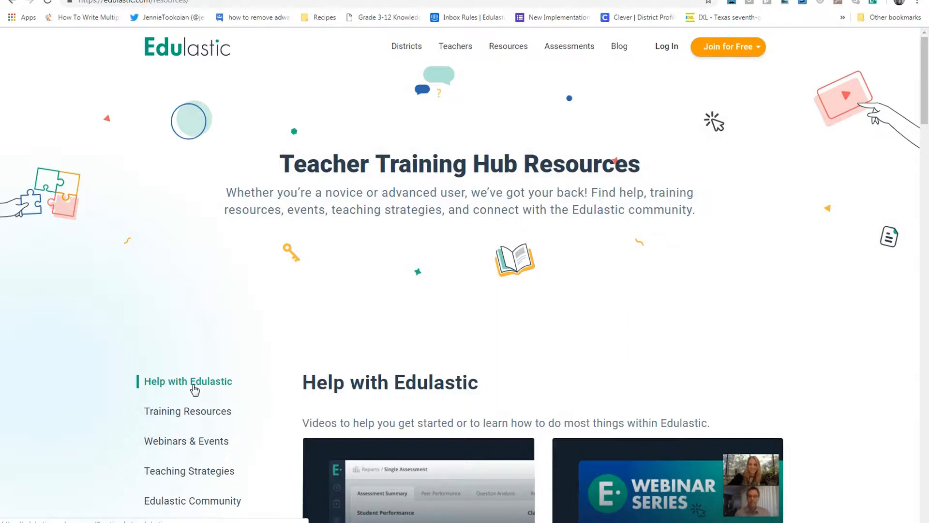
pyautogui.scroll(-3)
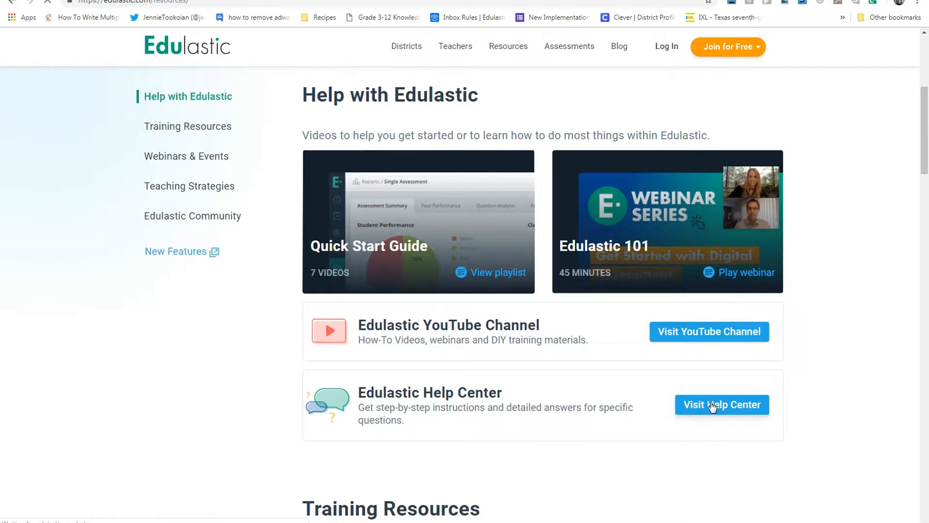
# Step: Open the Edulastic Help Center and search for 'kio'
pyautogui.click(722, 405)
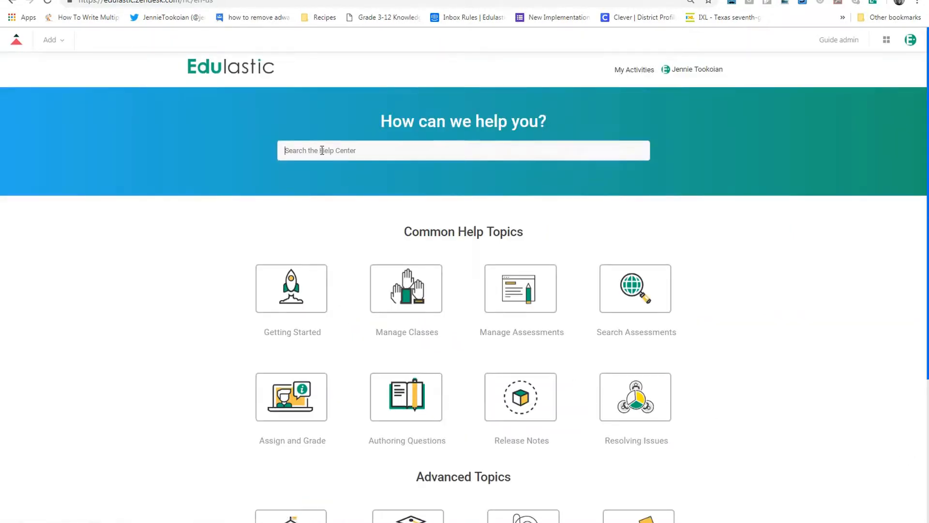
pyautogui.write('kiosk')
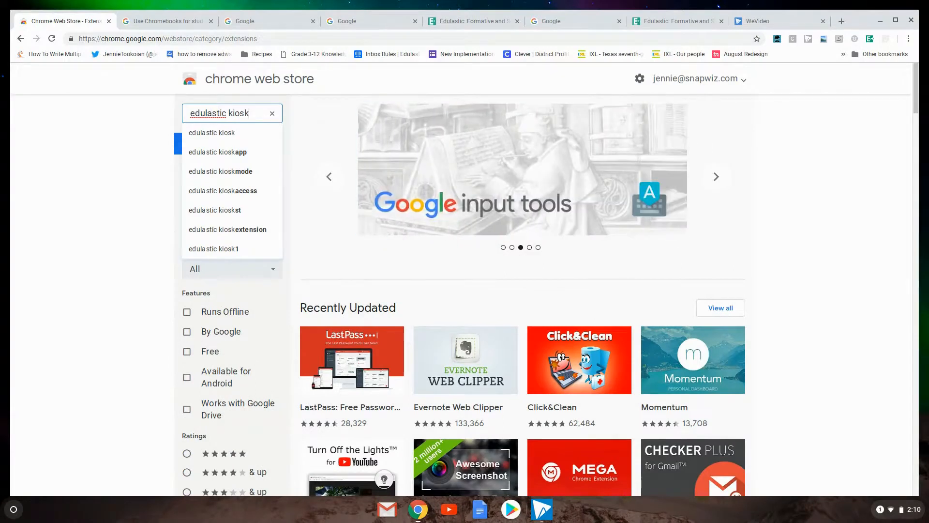
# Step: Search the Chrome Web Store for the Edulastic kiosk app and add it to Chrome
pyautogui.click(218, 152)
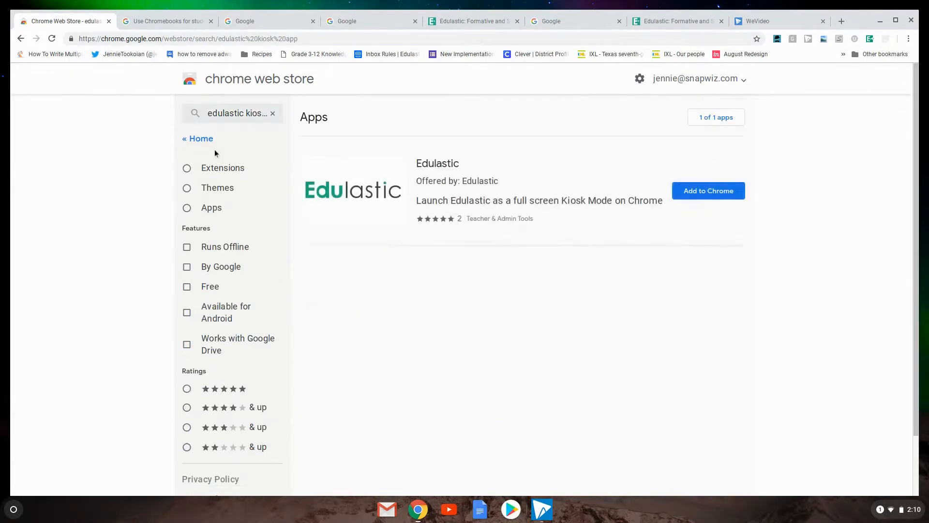
pyautogui.click(708, 190)
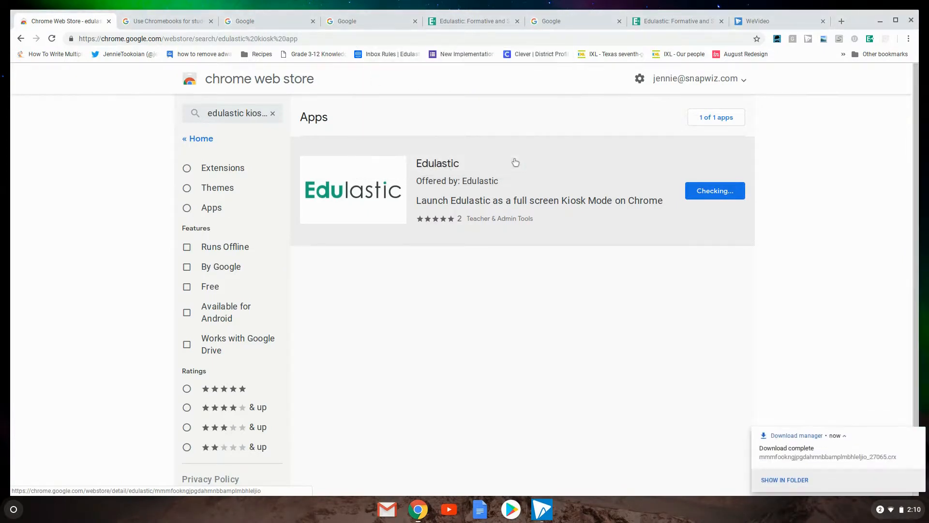
# Step: Show the Edulastic app's details and ID on Chrome's Extensions page
pyautogui.click(909, 38)
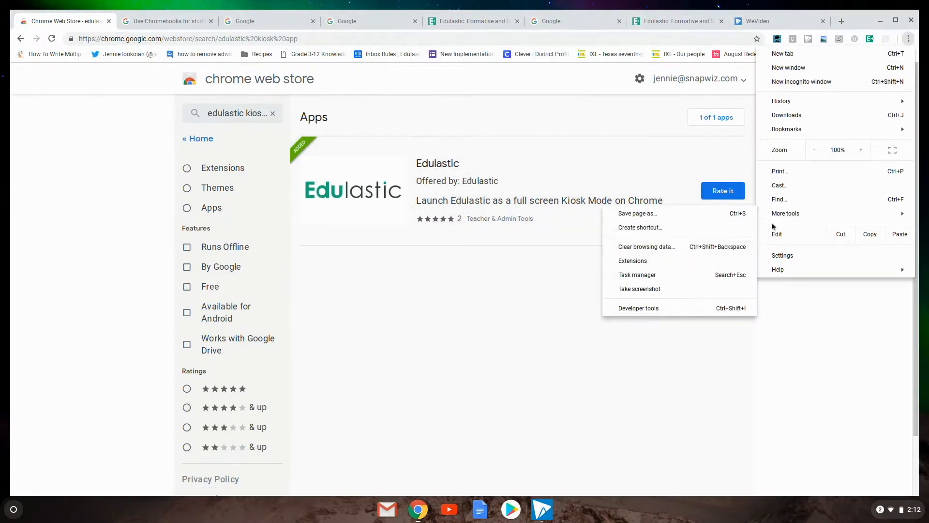
pyautogui.click(633, 261)
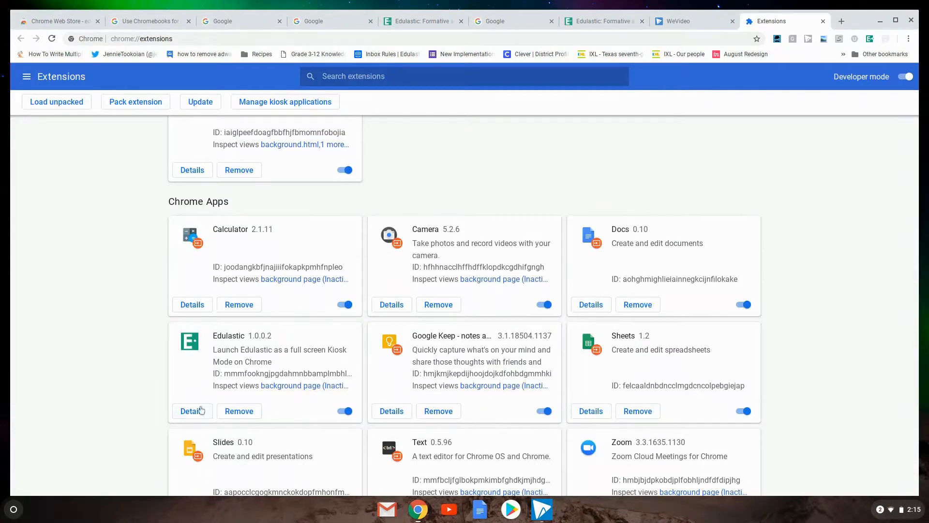
pyautogui.click(192, 411)
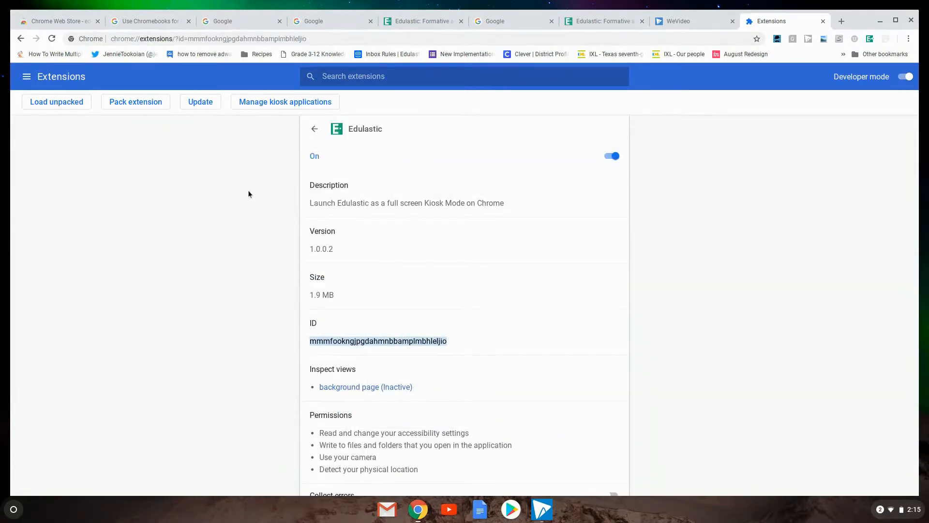
# Step: Register the Edulastic app ID under Manage kiosk applications and close the manager
pyautogui.click(285, 101)
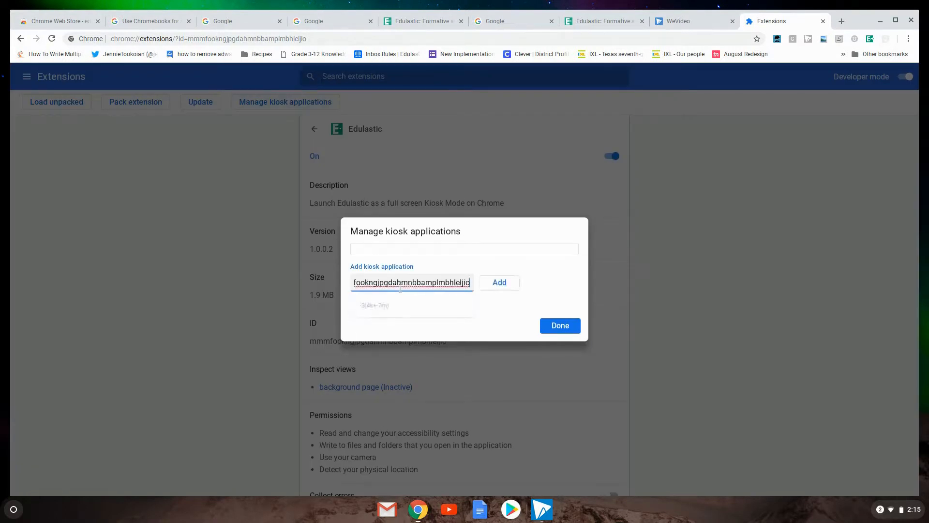
pyautogui.click(499, 282)
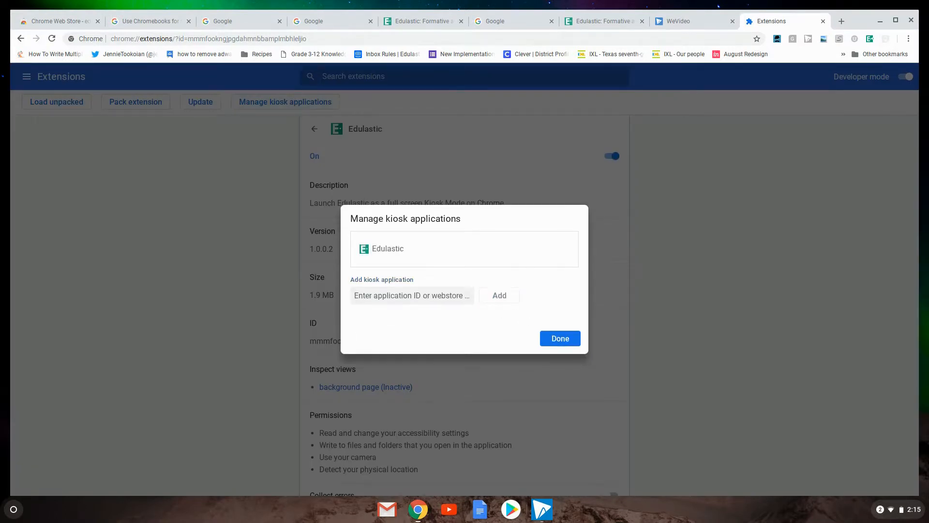
pyautogui.click(559, 338)
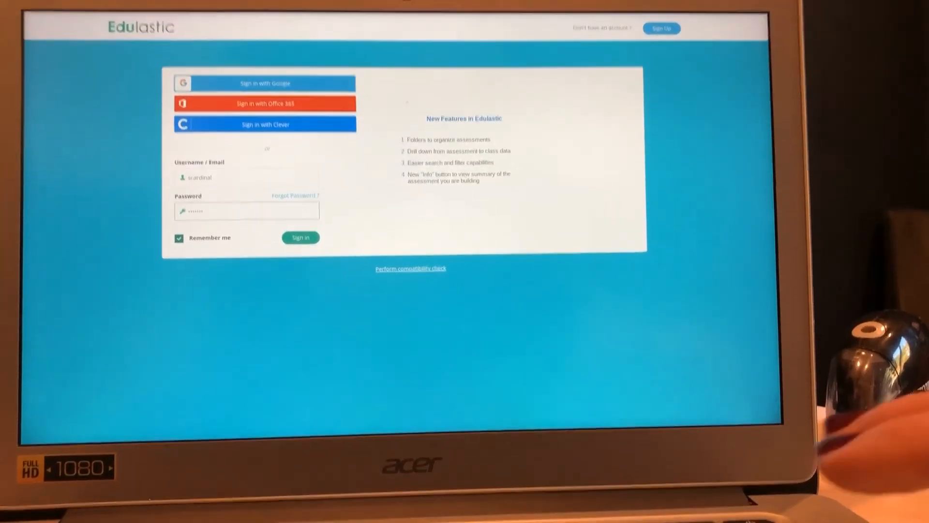
# Step: Sign in to the full-screen Edulastic kiosk app to reach Active Assessments
pyautogui.click(301, 237)
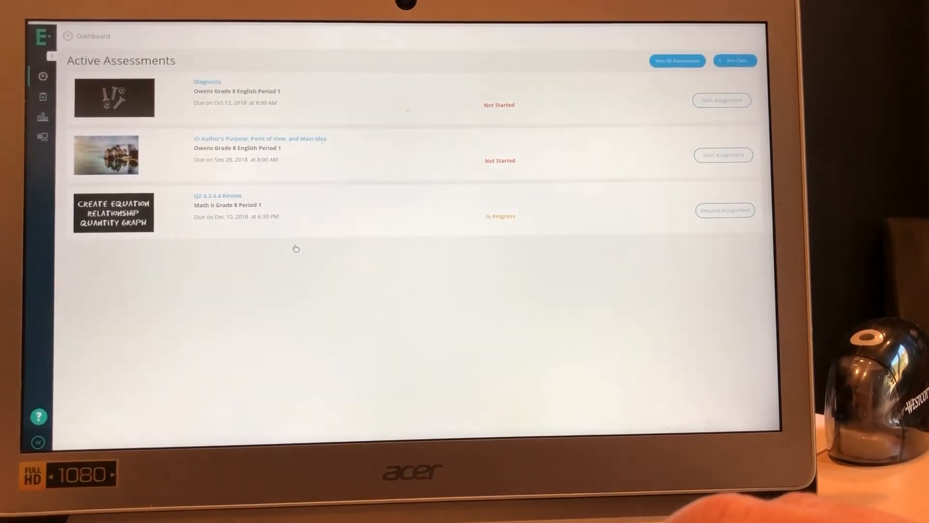